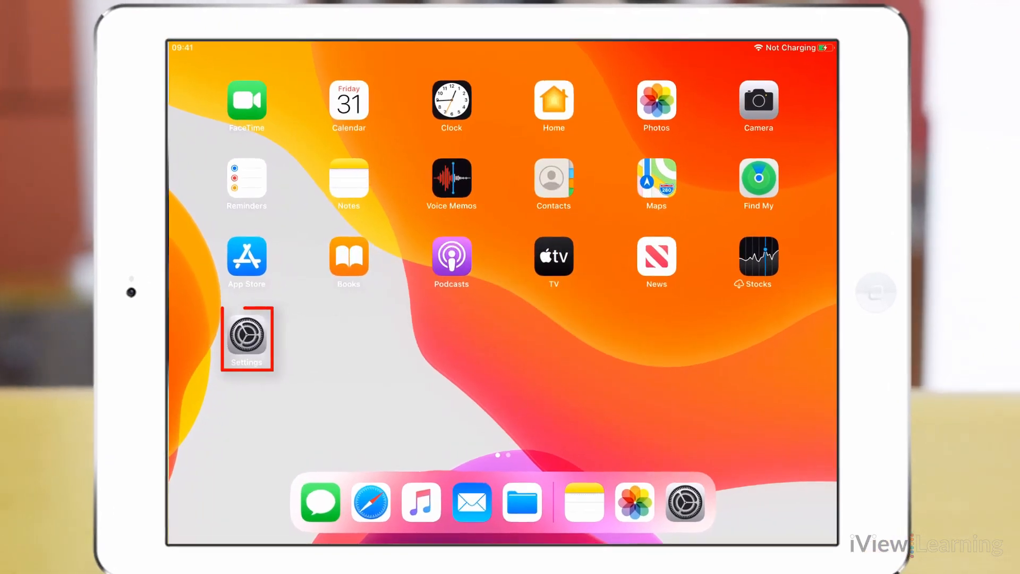
Step: Launch Settings from the Home Screen and scroll its sidebar down
left_click(246, 338)
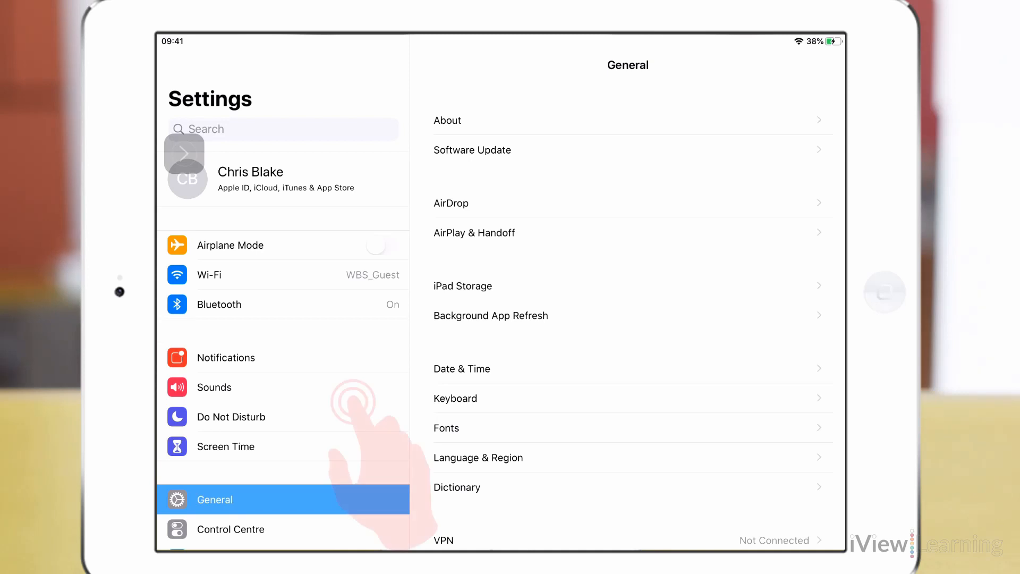
scroll("down", 3)
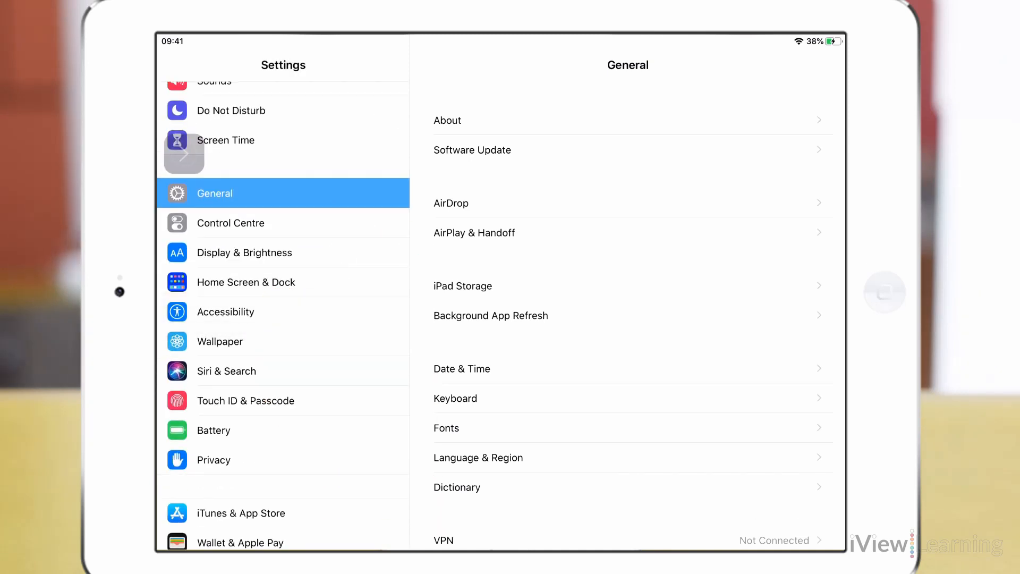
Step: Enable the Zoom toggle under Accessibility so the window lens appears
left_click(225, 312)
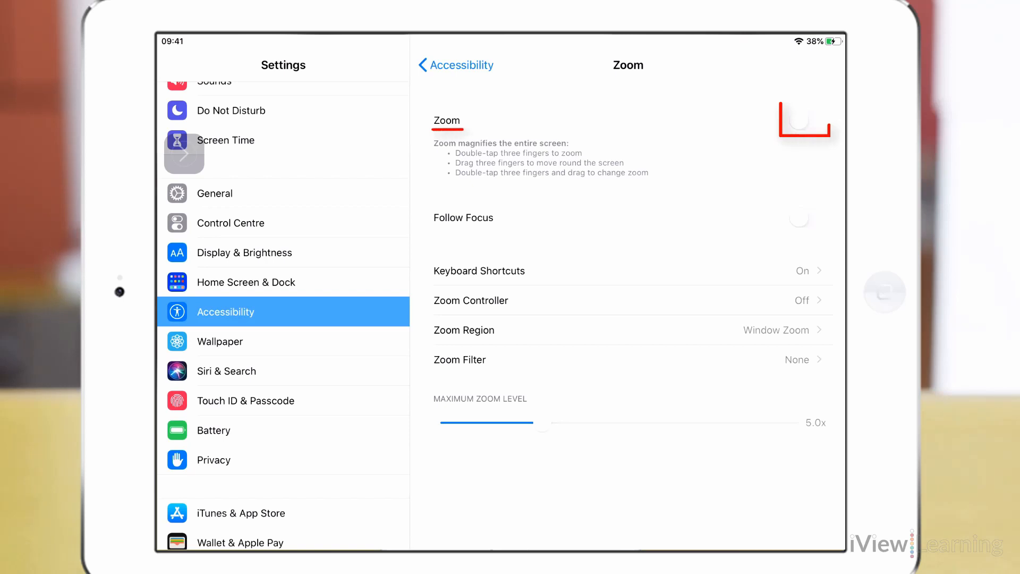
left_click(799, 118)
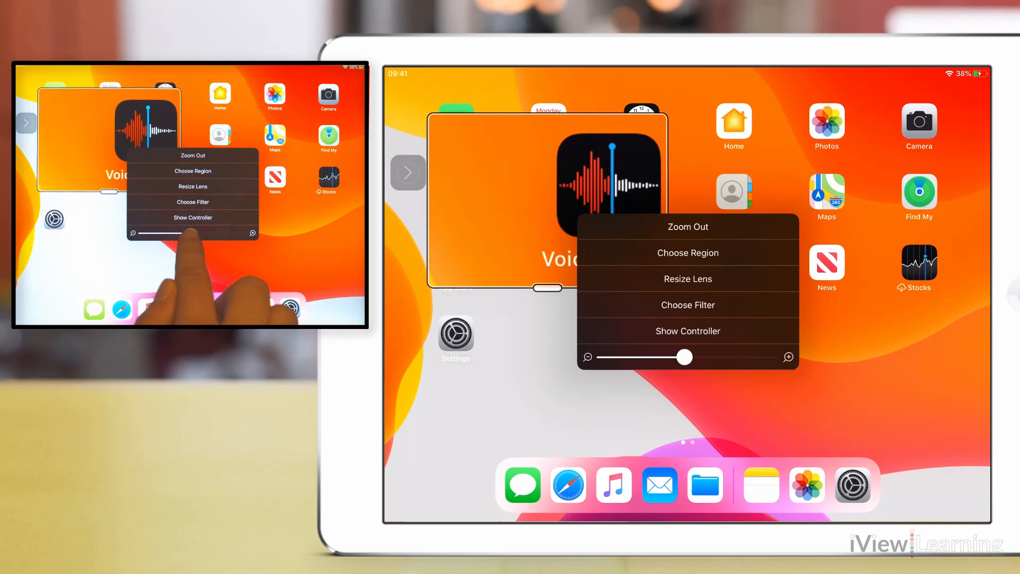
Step: Drag the lens menu's magnification slider fully right to maximum zoom
left_click_drag(665, 357, 751, 357)
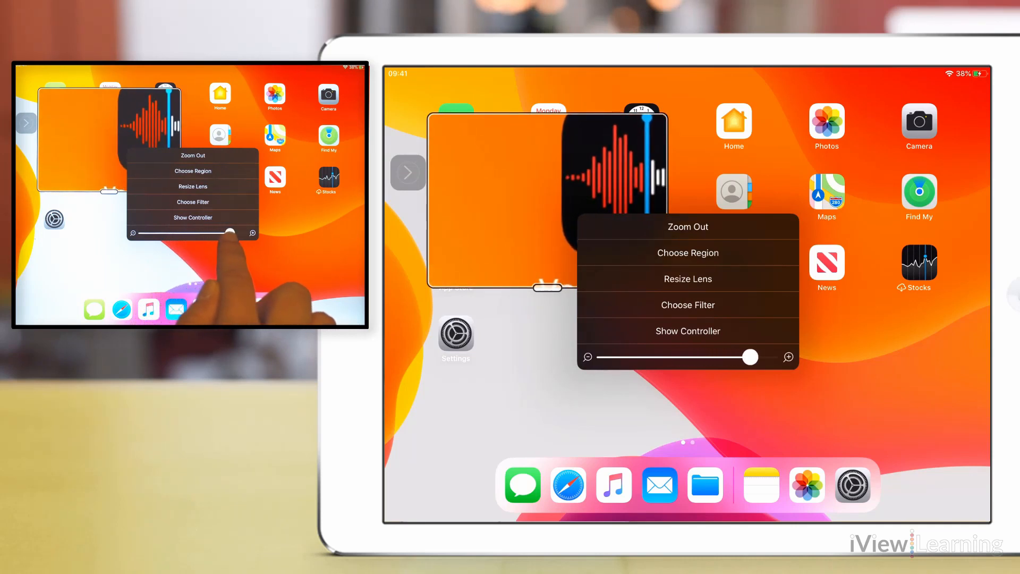
left_click_drag(751, 357, 763, 357)
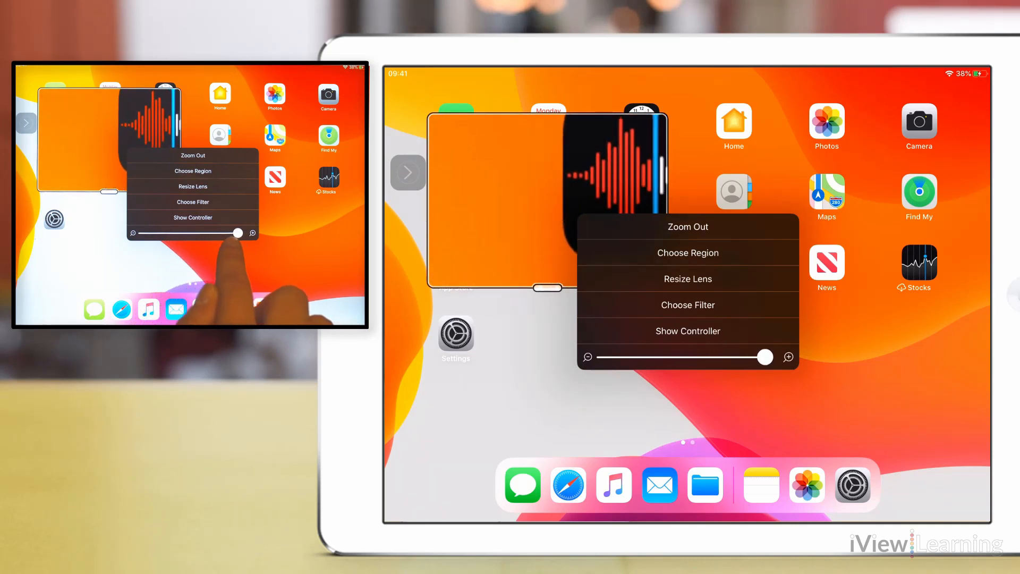